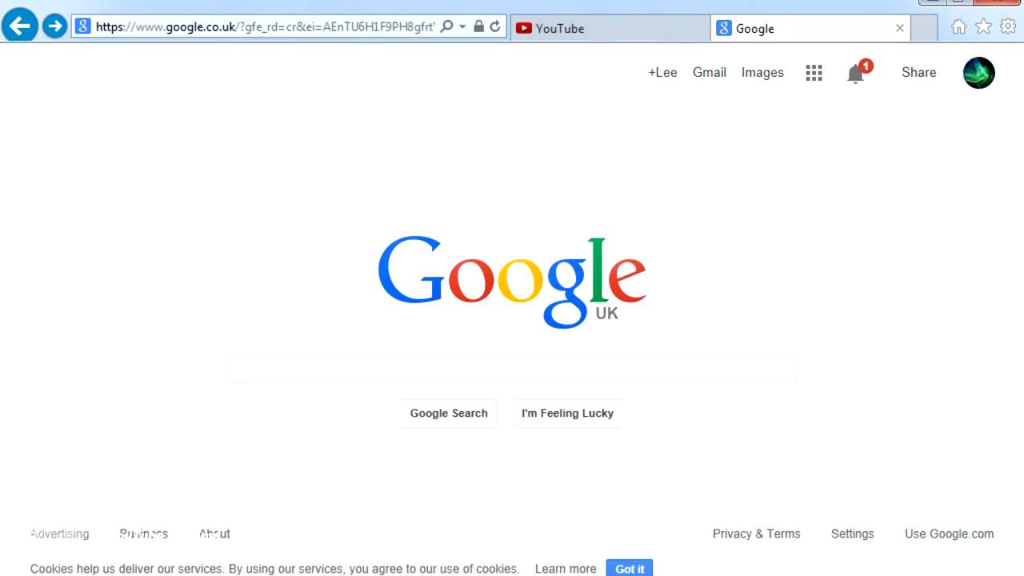
Reach the signed-in account's Google+ profile from the Google homepage account menu
{"action": "left_click", "coordinate": [978, 74]}
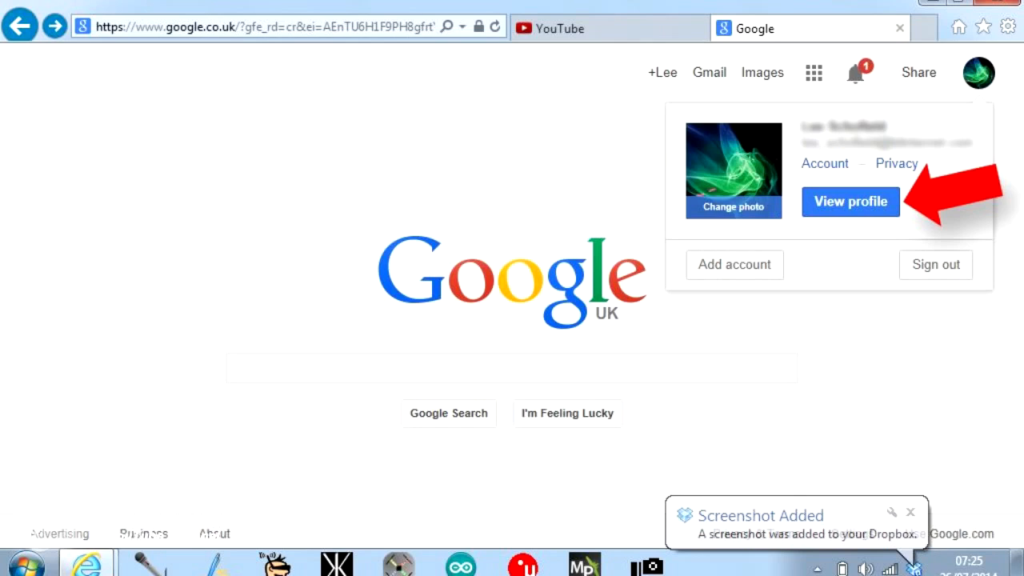
{"action": "left_click", "coordinate": [851, 202]}
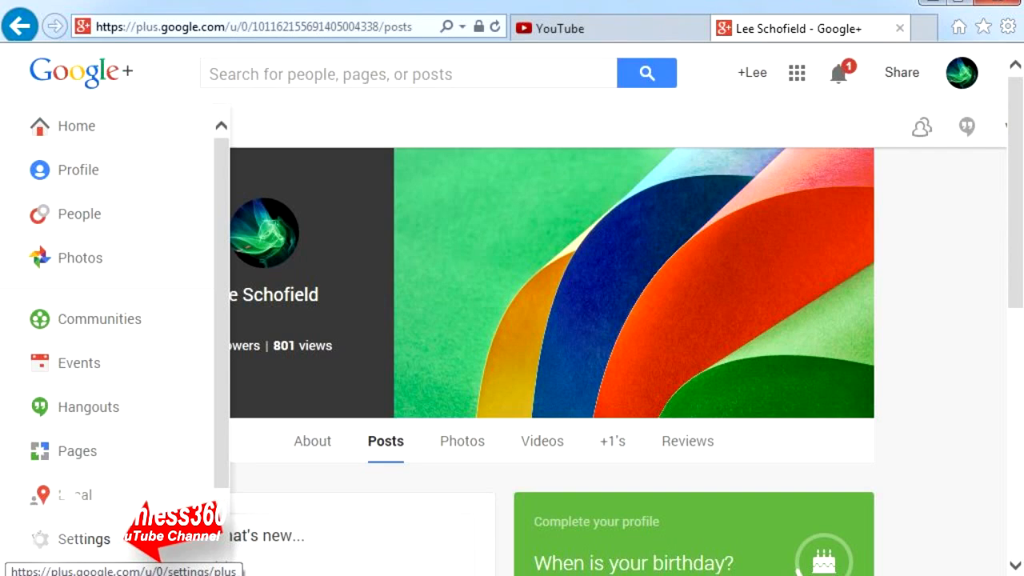
{"action": "left_click", "coordinate": [83, 538]}
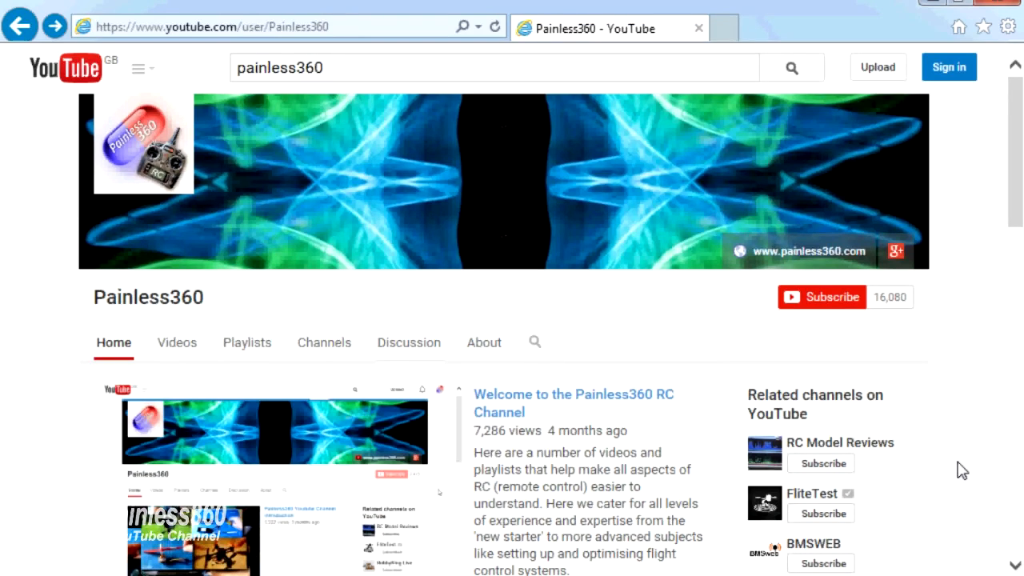
{"action": "mouse_move", "coordinate": [537, 409]}
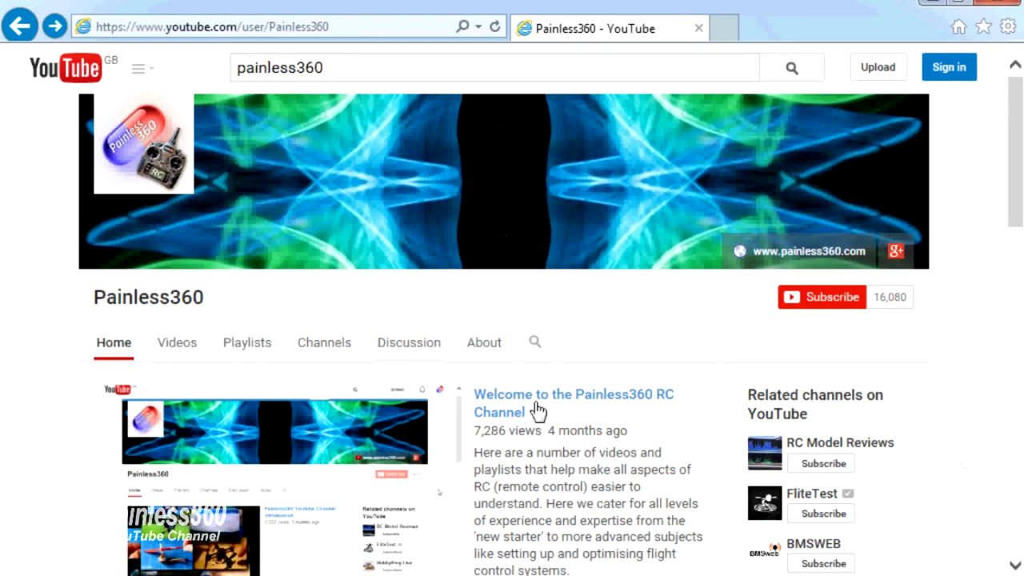
{"action": "mouse_move", "coordinate": [246, 342]}
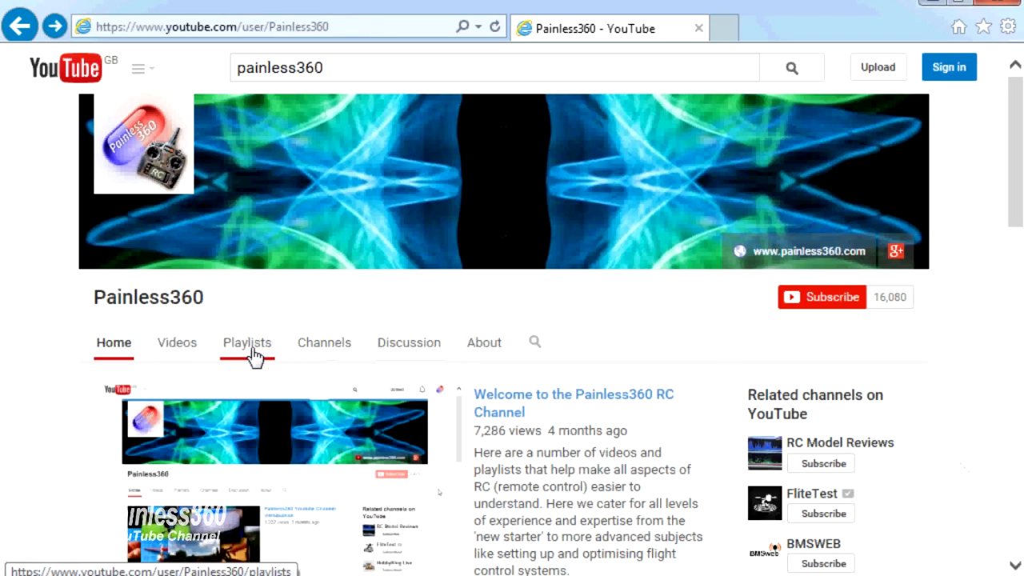
Show the Painless360 channel's playlist grid with video counts
{"action": "left_click", "coordinate": [246, 342]}
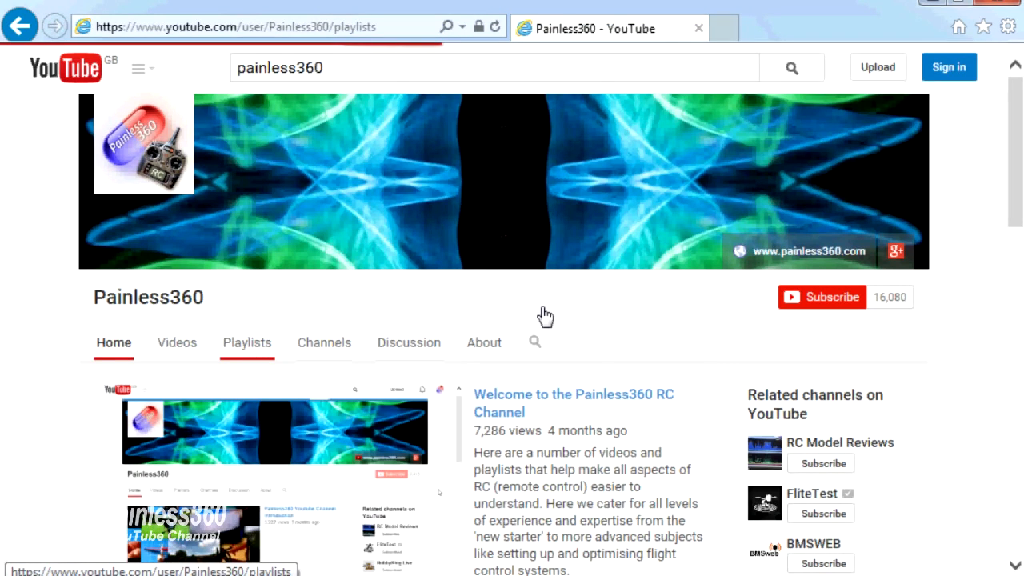
{"action": "left_click", "coordinate": [246, 342]}
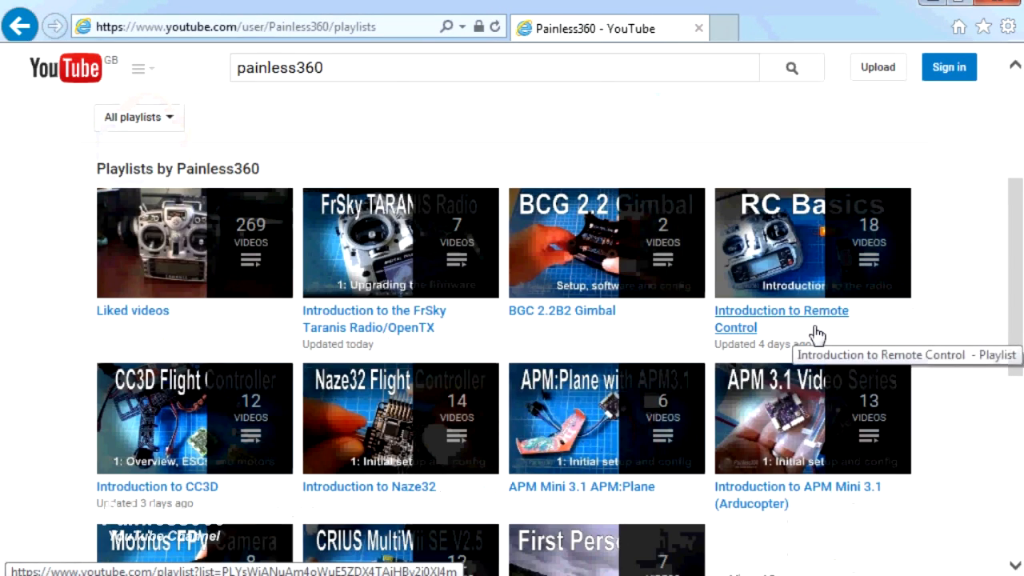
{"action": "mouse_move", "coordinate": [611, 338]}
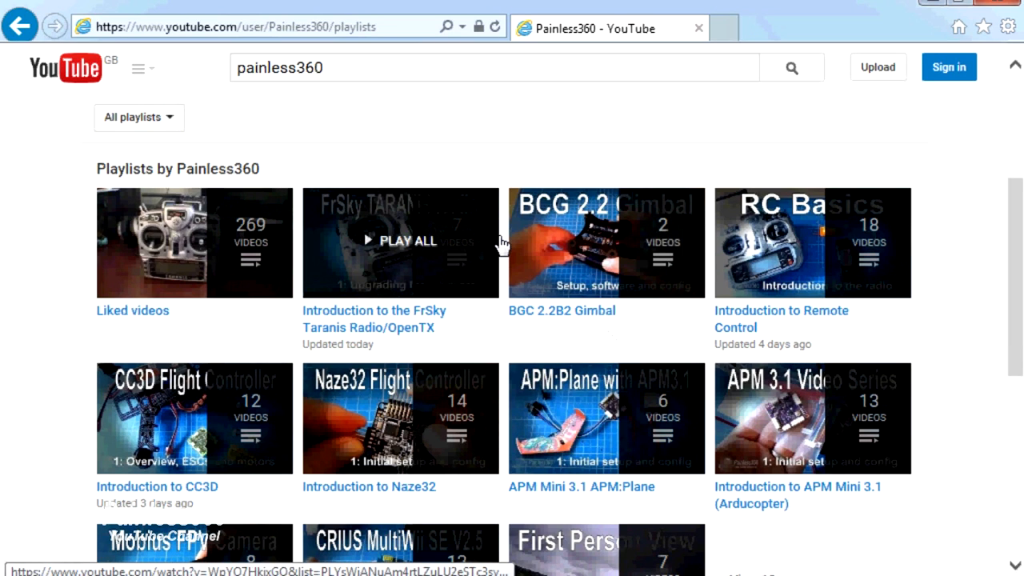
{"action": "mouse_move", "coordinate": [336, 328]}
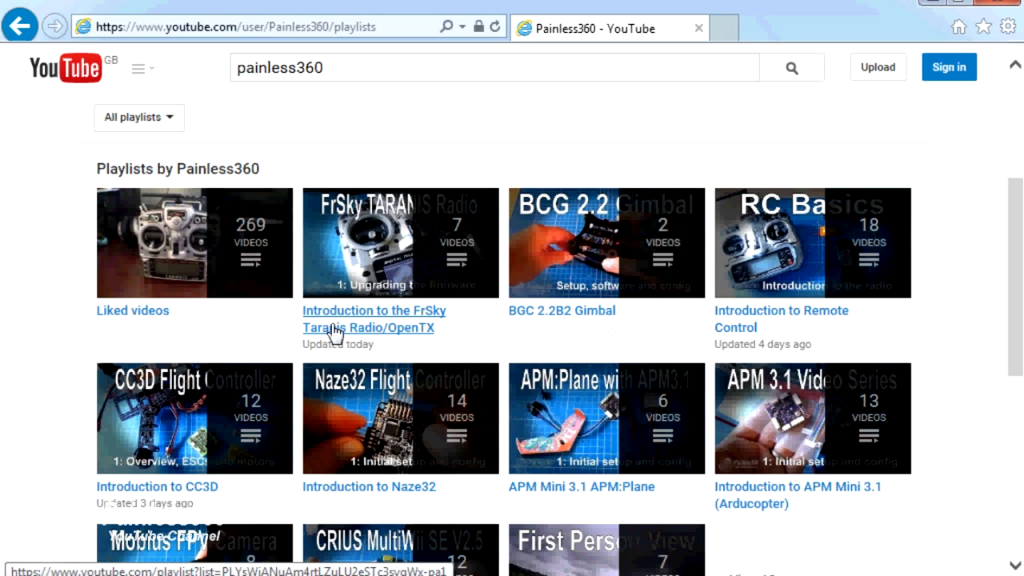
{"action": "mouse_move", "coordinate": [815, 331]}
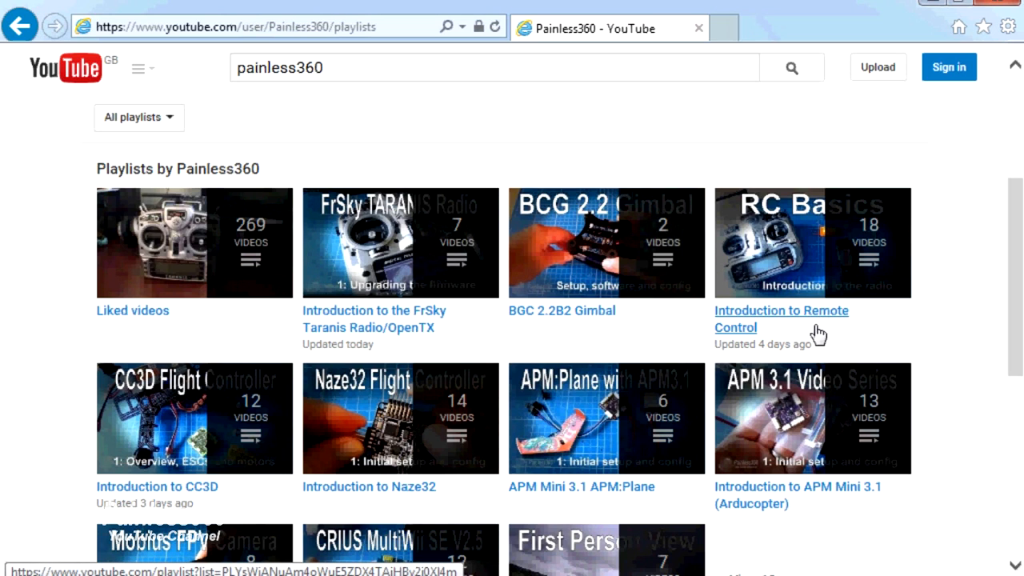
{"action": "mouse_move", "coordinate": [846, 334]}
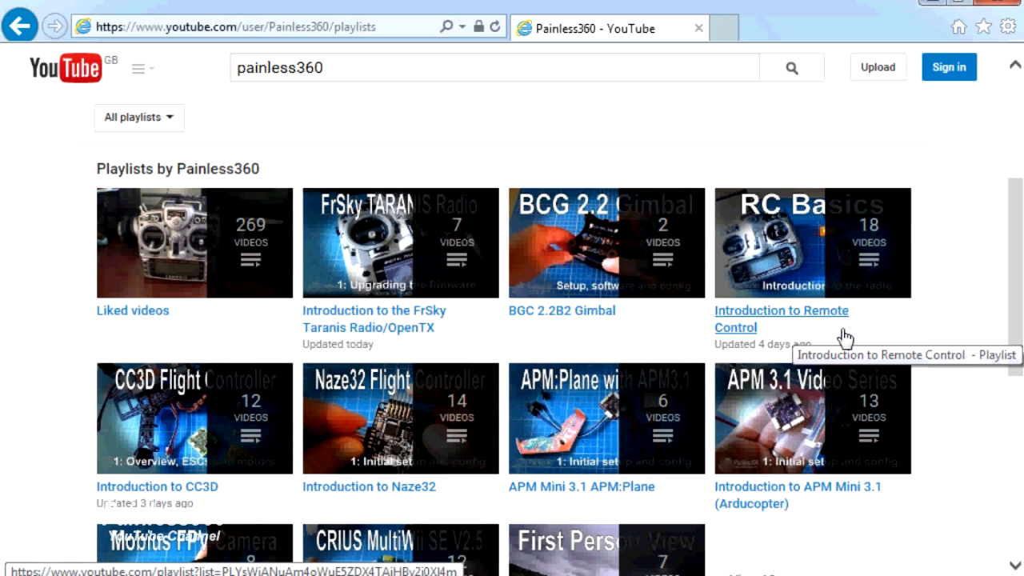
{"action": "mouse_move", "coordinate": [835, 335]}
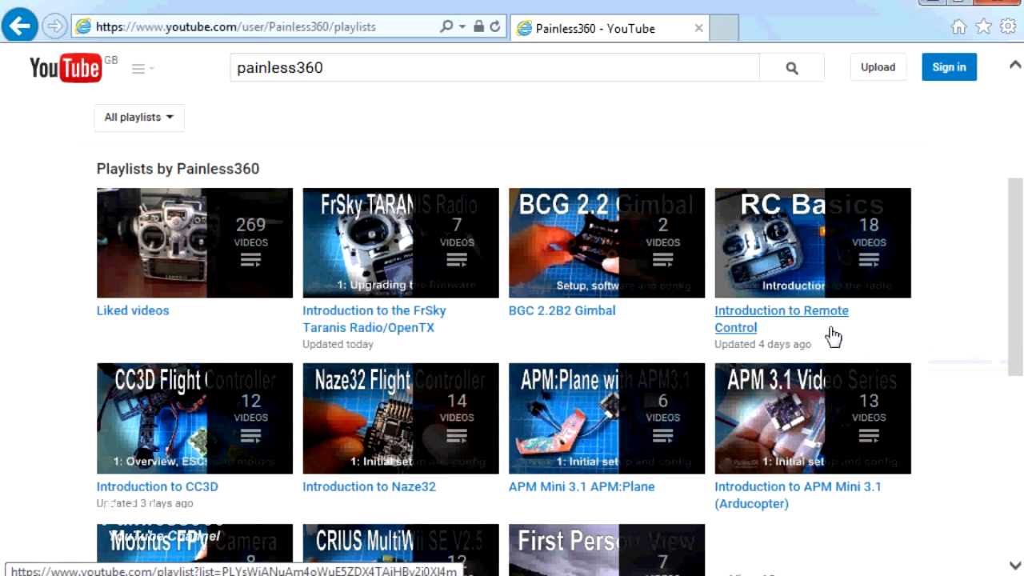